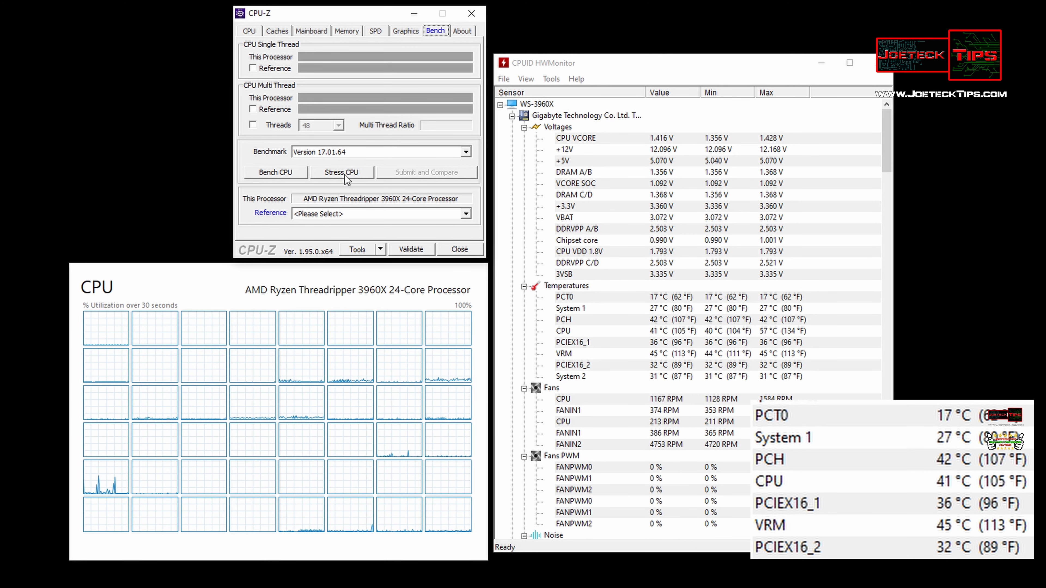
Start the multi-thread Stress CPU test on the Bench page of the Threadripper 3960X
left_click(341, 172)
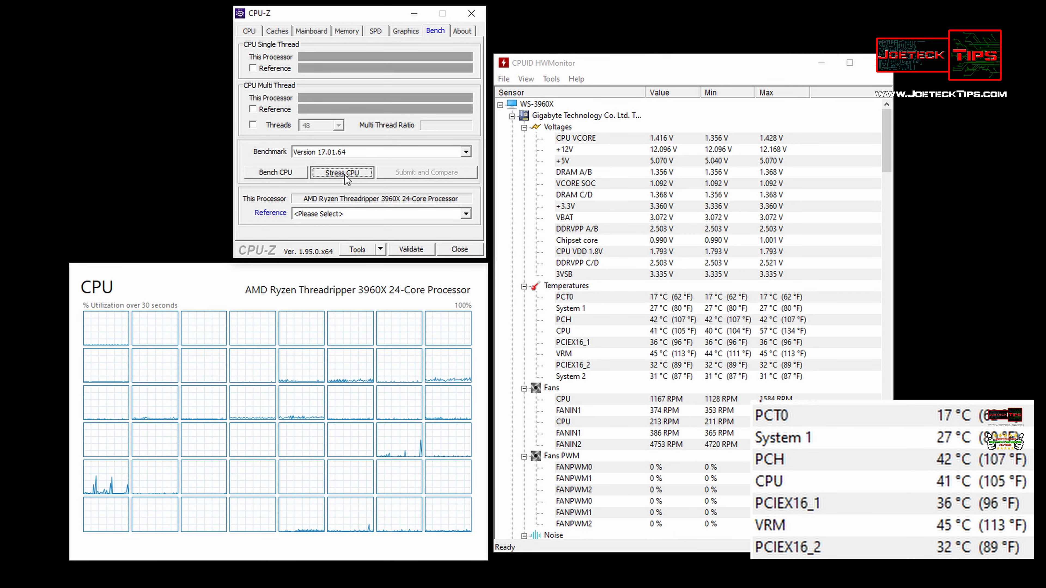
left_click(342, 172)
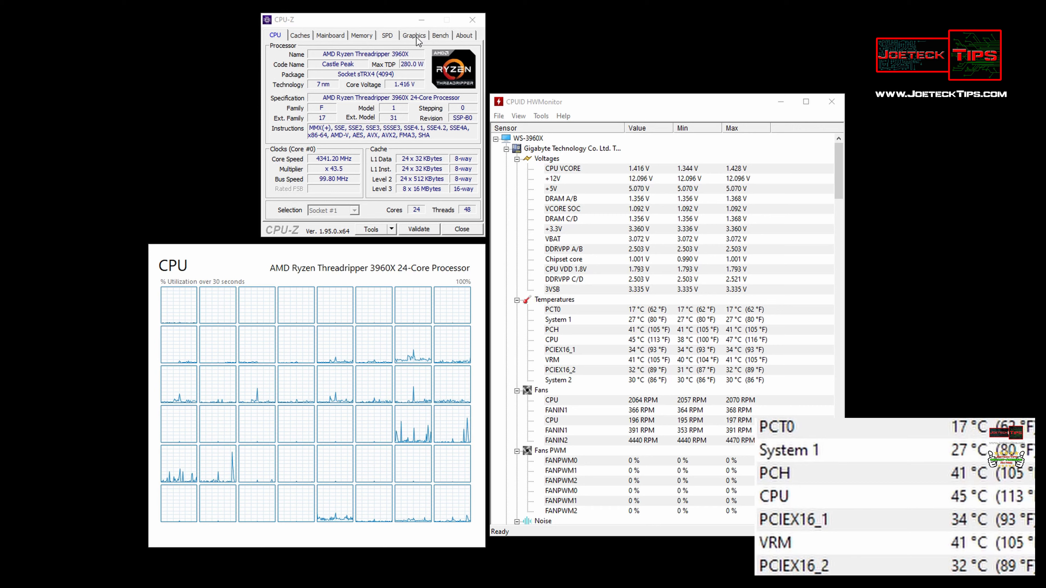
left_click(439, 34)
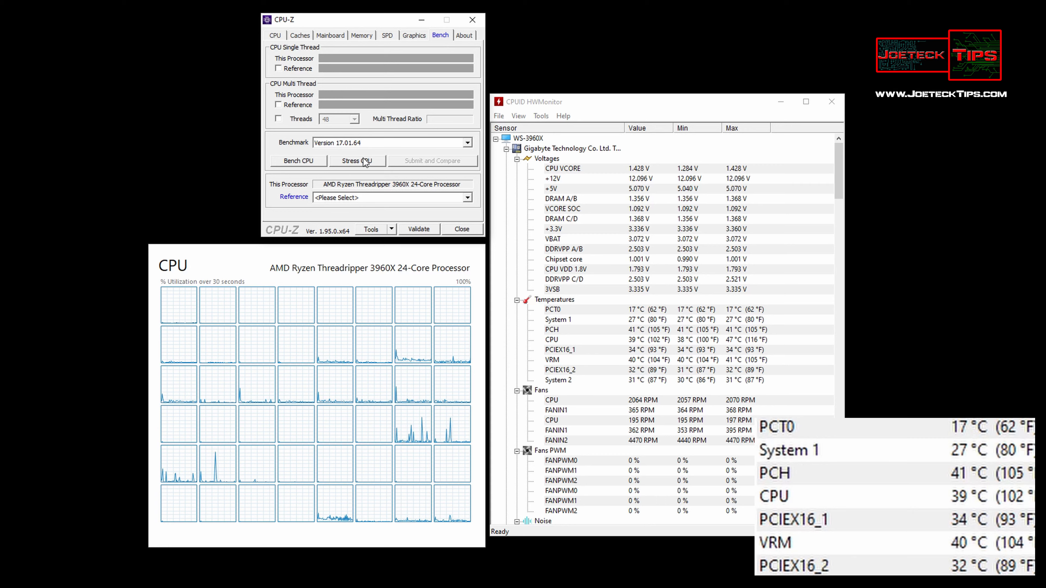
left_click(356, 160)
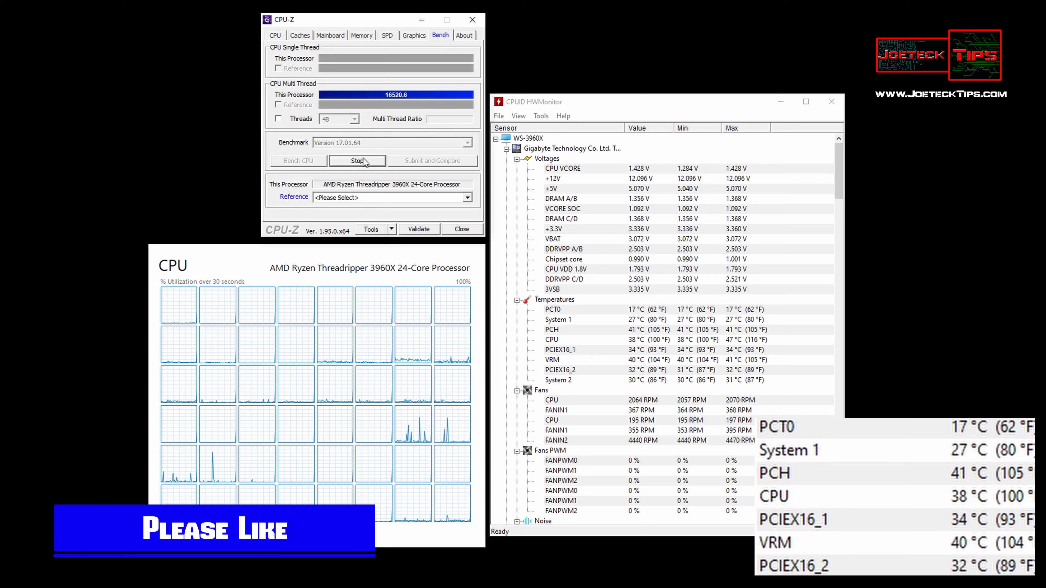